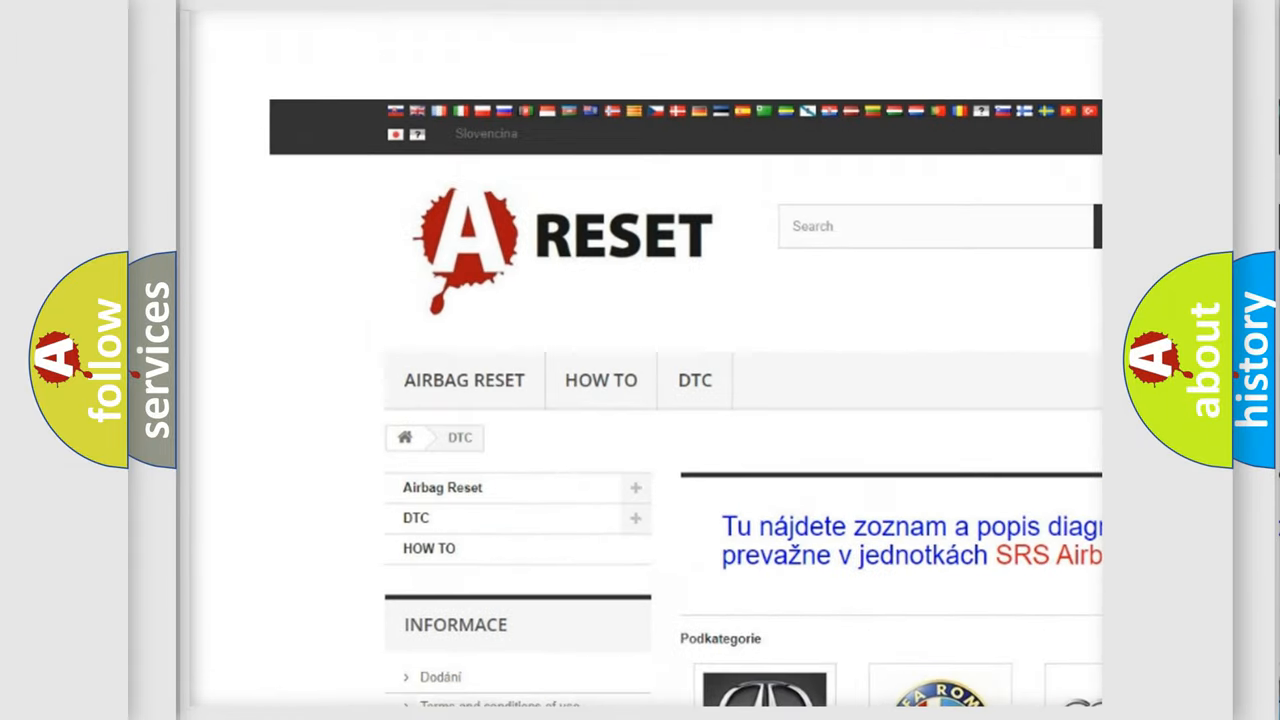
pyautogui.scroll(-3)
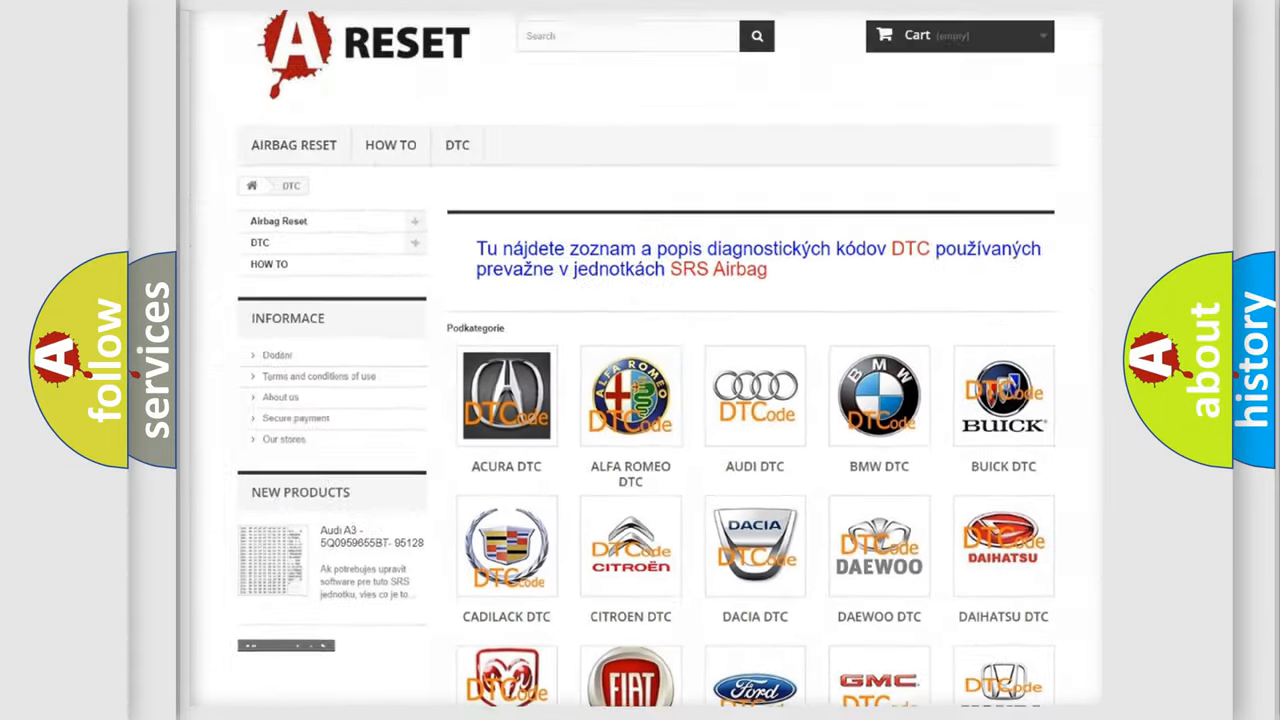
pyautogui.scroll(-3)
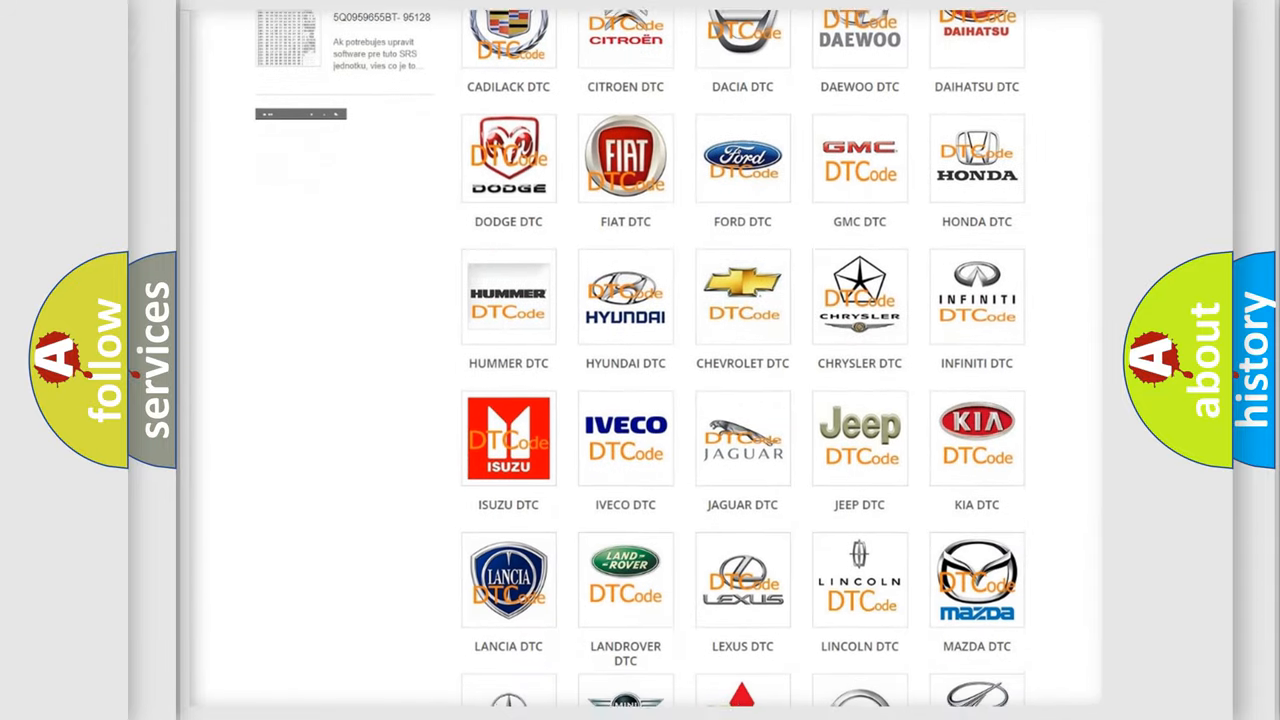
pyautogui.scroll(-3)
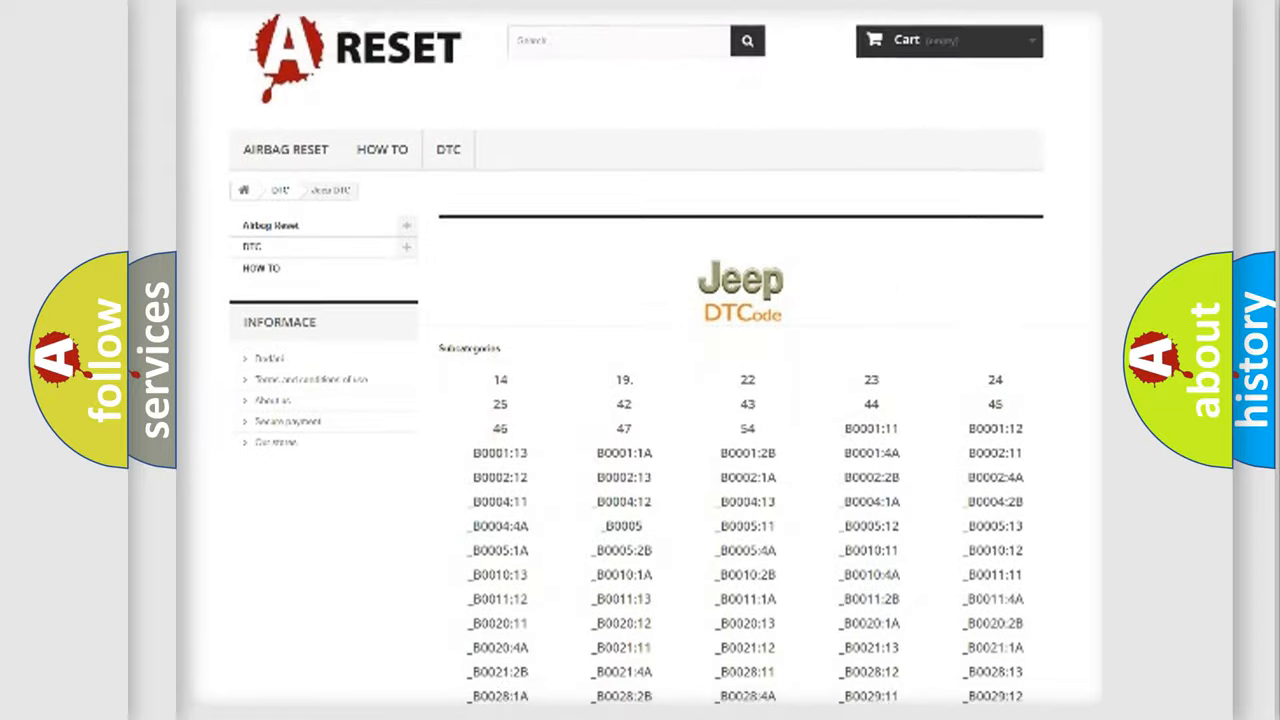
pyautogui.scroll(-3)
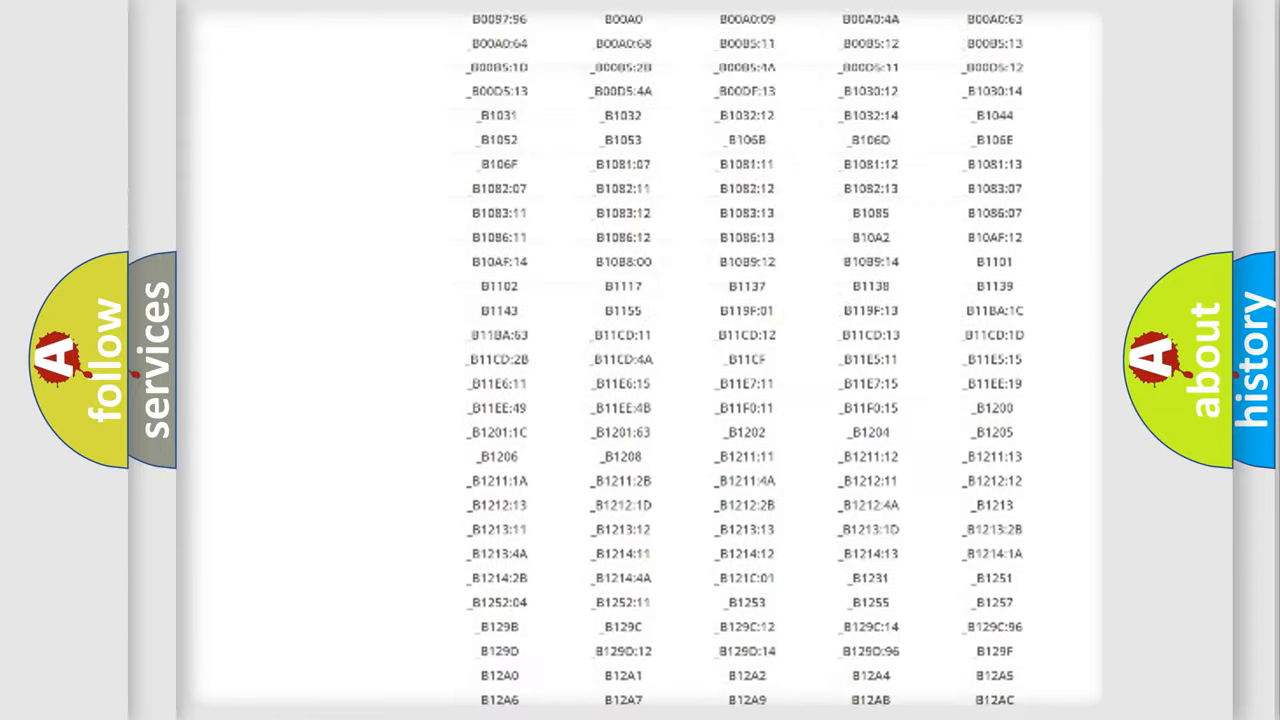
pyautogui.scroll(3)
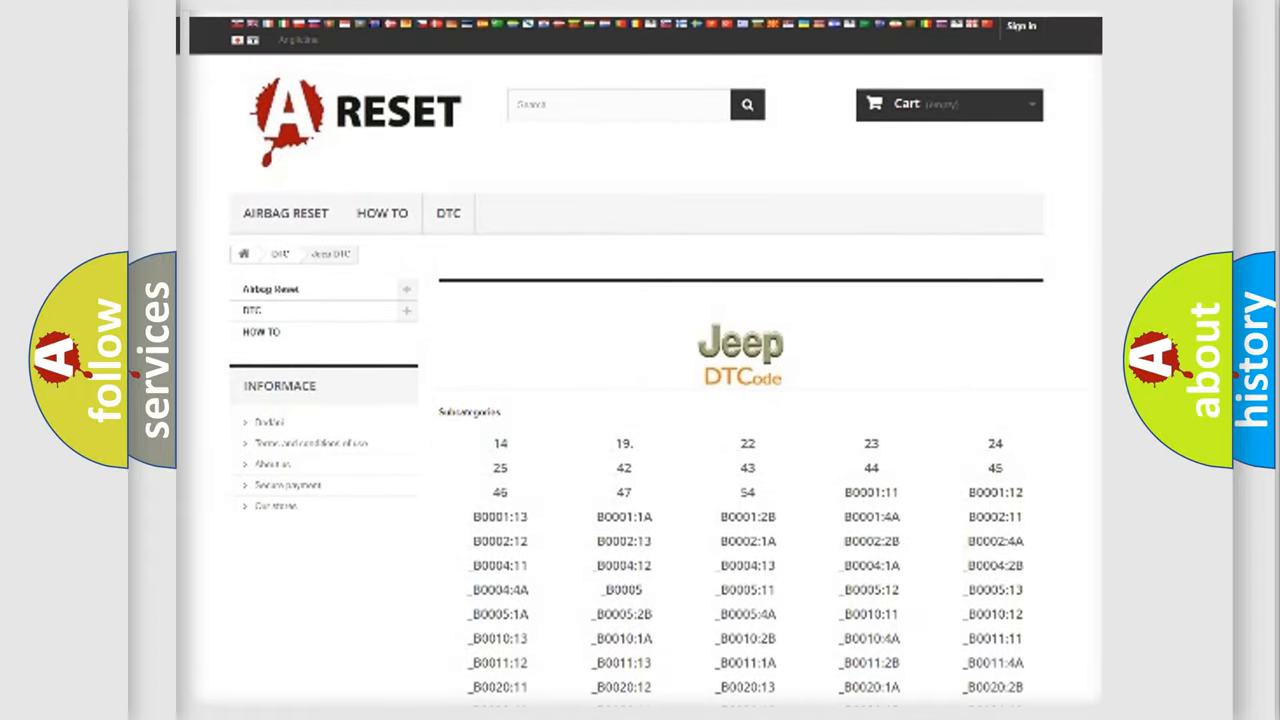